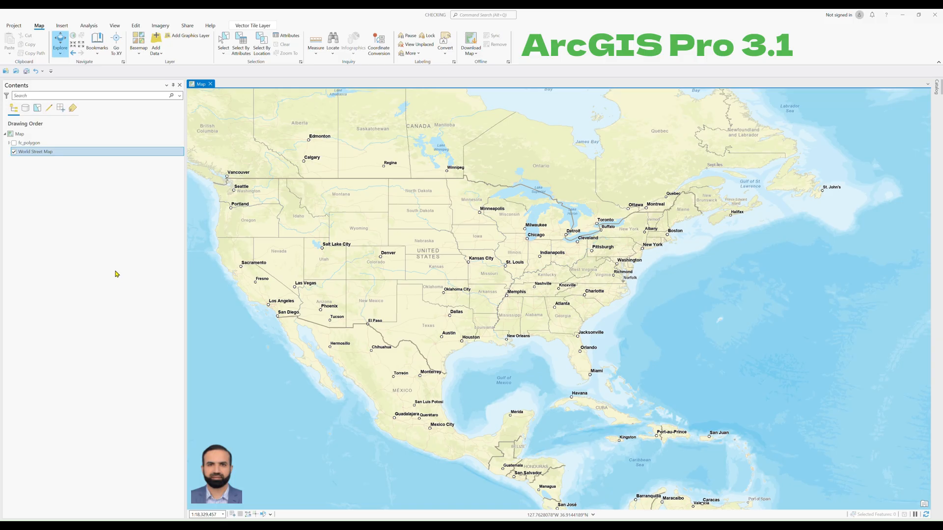
{"action": "mouse_move", "coordinate": [109, 231]}
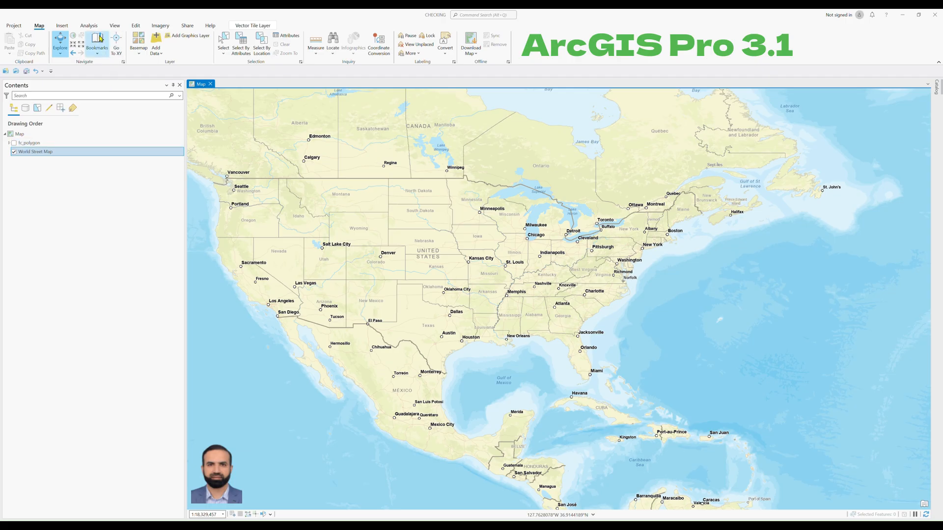
Step: Search the geoprocessing tools for 'KML' and bring up the KML To Layer tool
{"action": "left_click", "coordinate": [88, 26]}
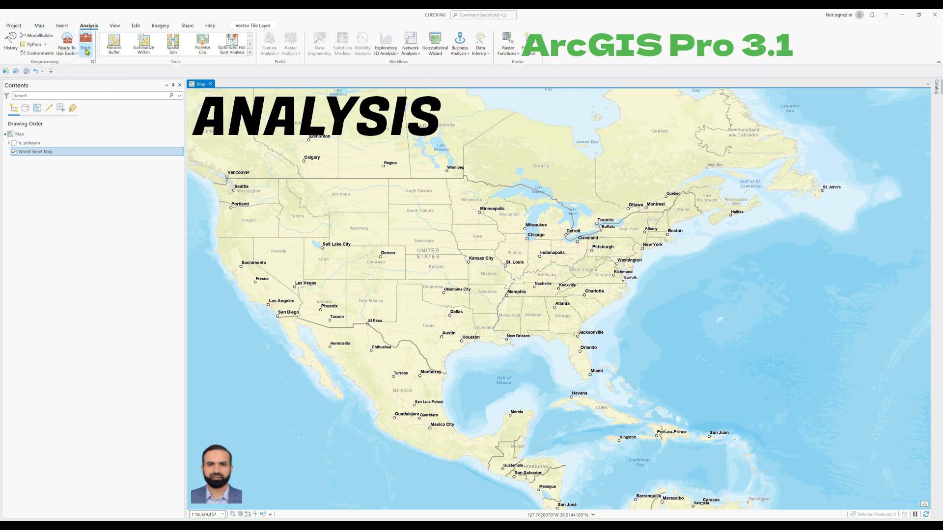
{"action": "left_click", "coordinate": [87, 43]}
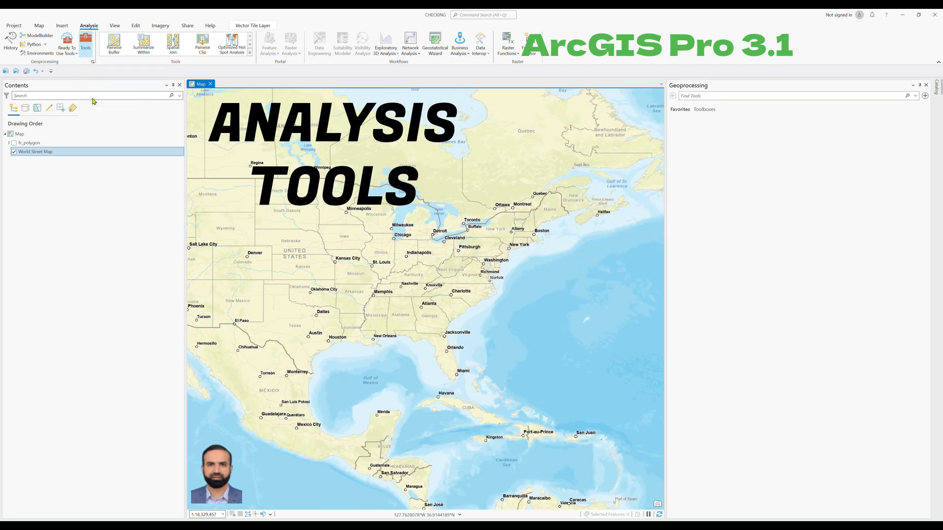
{"action": "left_click", "coordinate": [86, 44]}
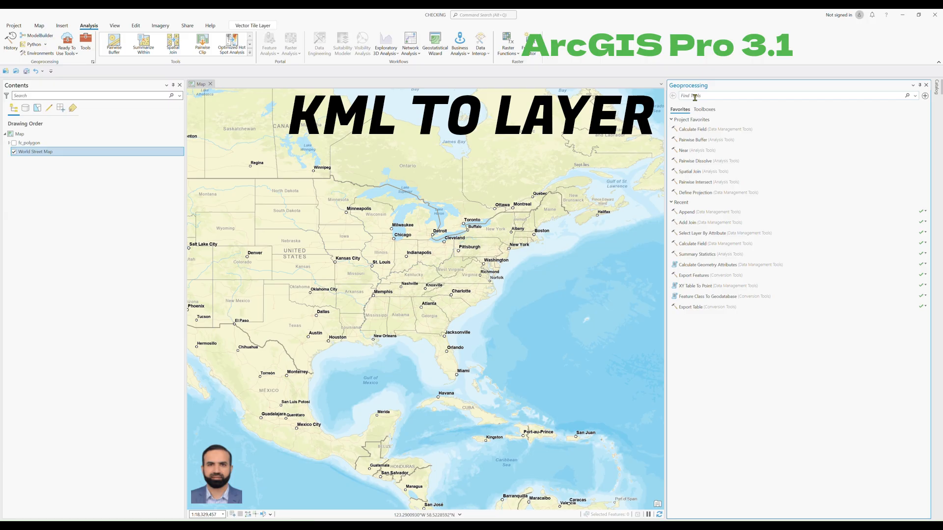
{"action": "type", "text": "KML to LAYER"}
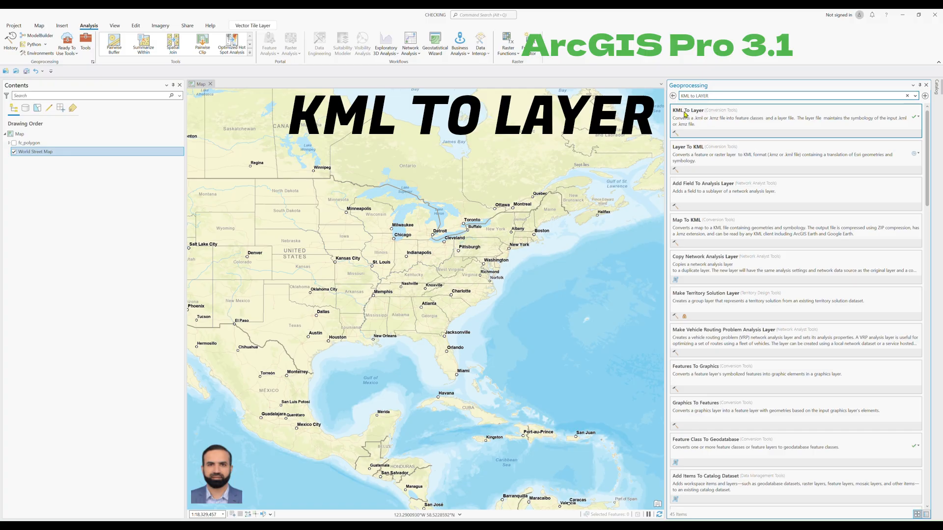
{"action": "left_click", "coordinate": [688, 110]}
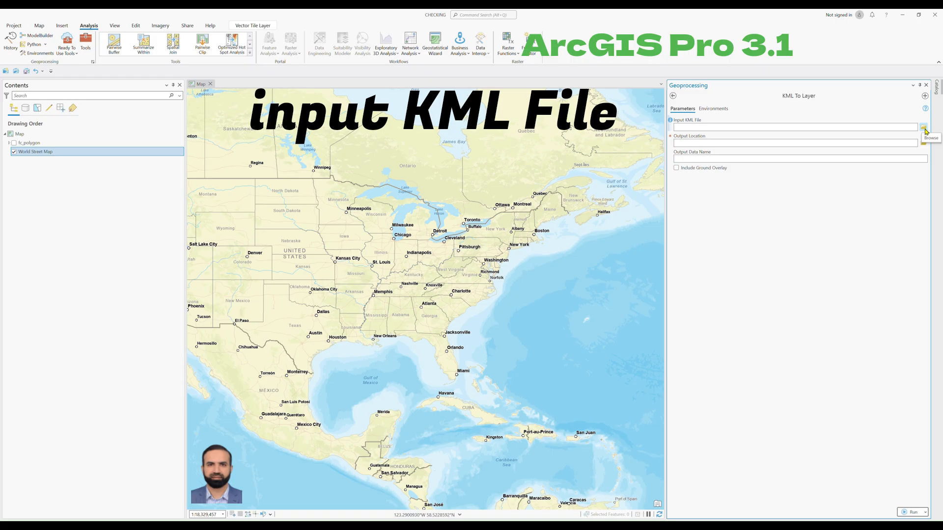
Step: Run KML To Layer on kml_googleearth_v1.kmz with the default output name and CHECKING location
{"action": "left_click", "coordinate": [925, 127]}
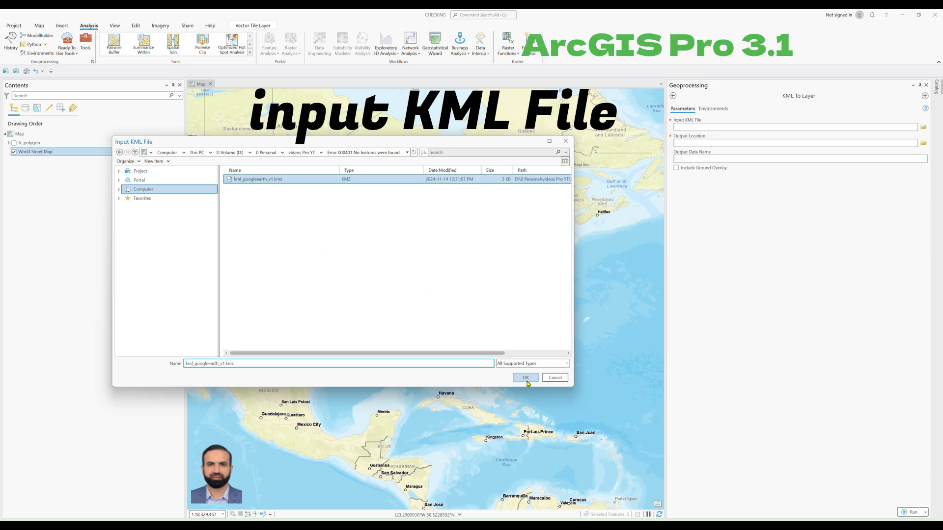
{"action": "left_click", "coordinate": [525, 377]}
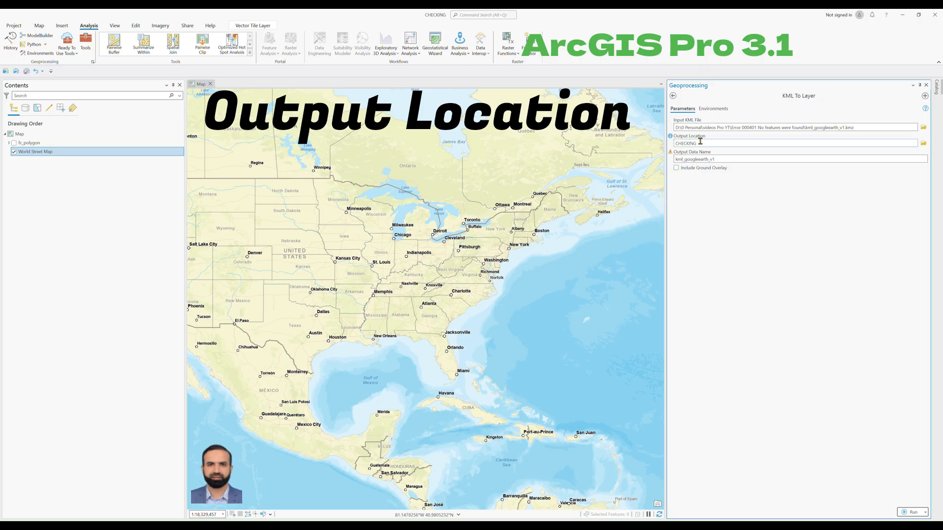
{"action": "mouse_move", "coordinate": [702, 144]}
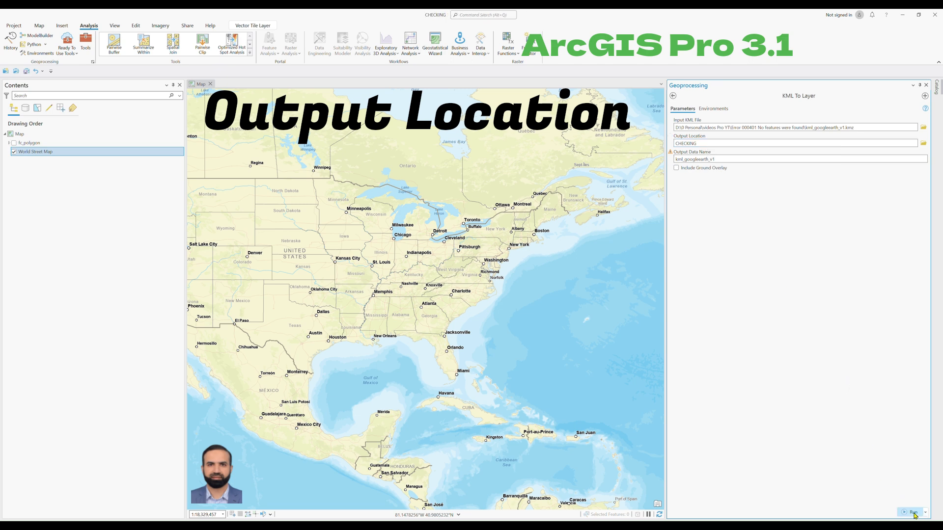
{"action": "left_click", "coordinate": [912, 513]}
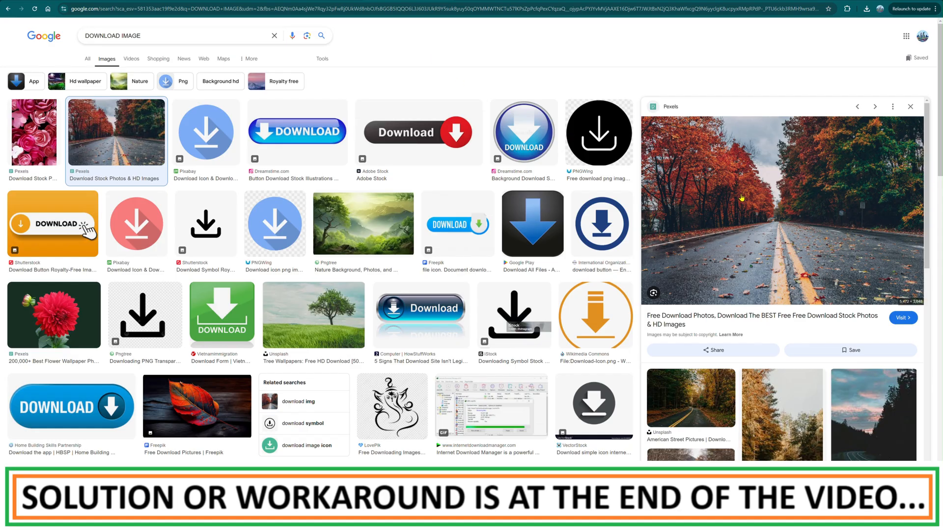
Step: Save the autumn road preview photo via Save image as... into the project folder
{"action": "right_click", "coordinate": [741, 197]}
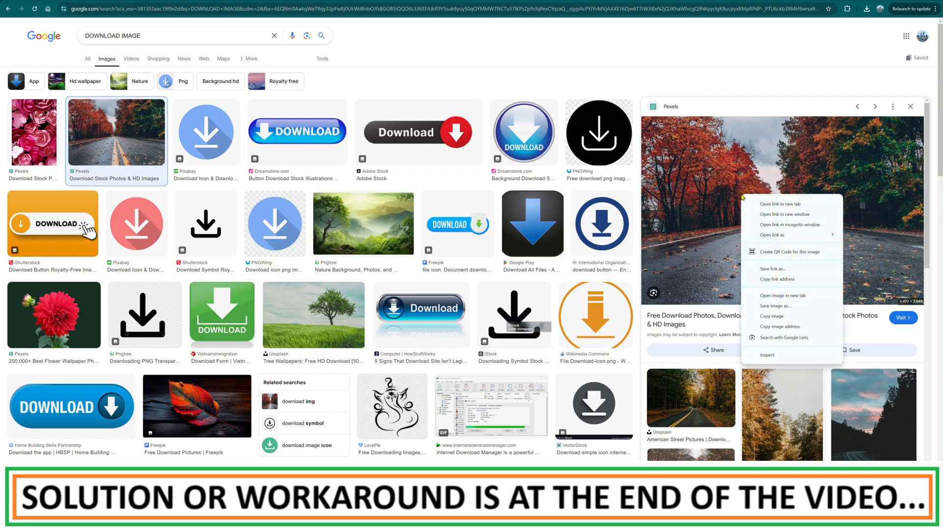
{"action": "left_click", "coordinate": [762, 311]}
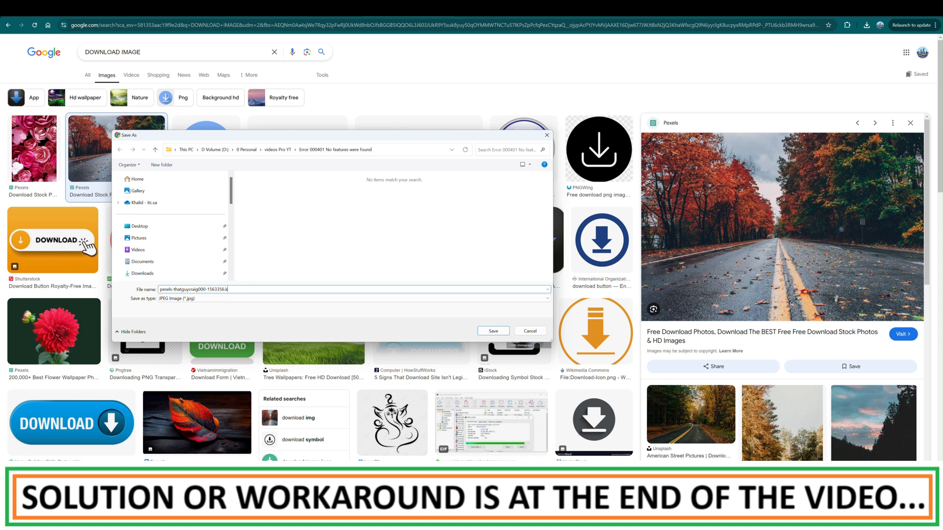
{"action": "type", "text": "ml"}
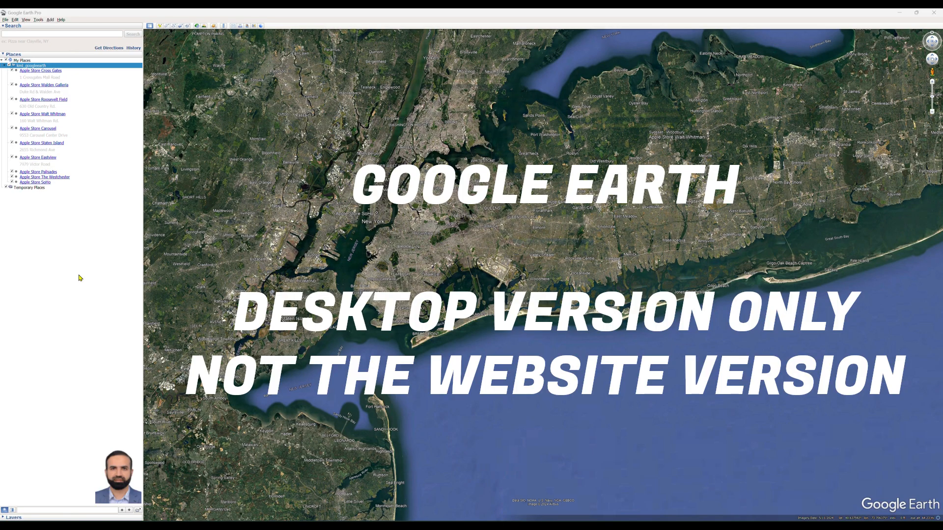
{"action": "mouse_move", "coordinate": [70, 232]}
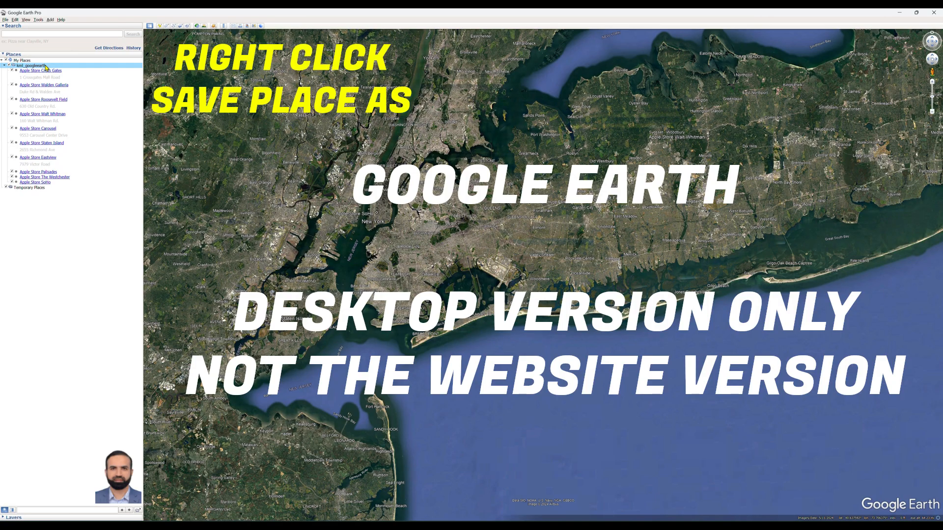
Step: Save the kml_googleearth Apple Store folder via Save Place As... as kml_googleearth_v2.kmz
{"action": "right_click", "coordinate": [35, 66]}
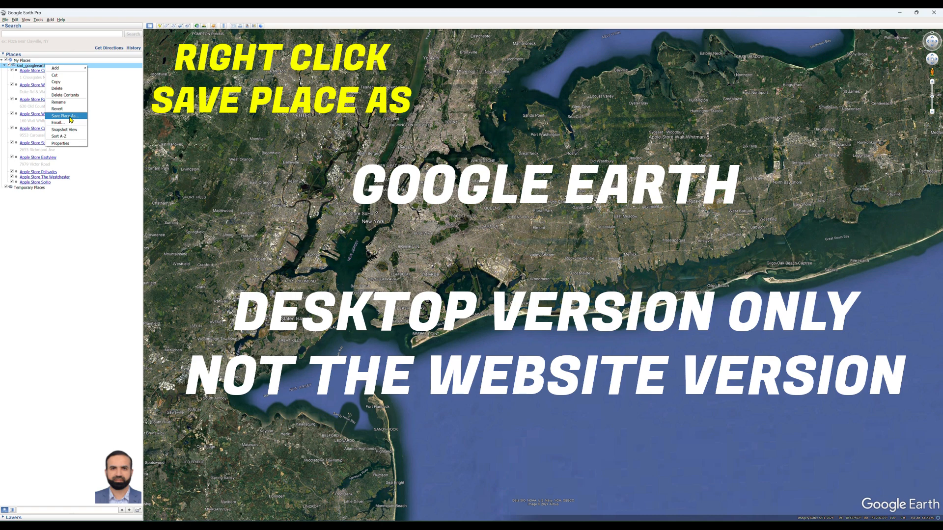
{"action": "left_click", "coordinate": [65, 116]}
{"action": "type", "text": "kml_googleearth_v2.kmz"}
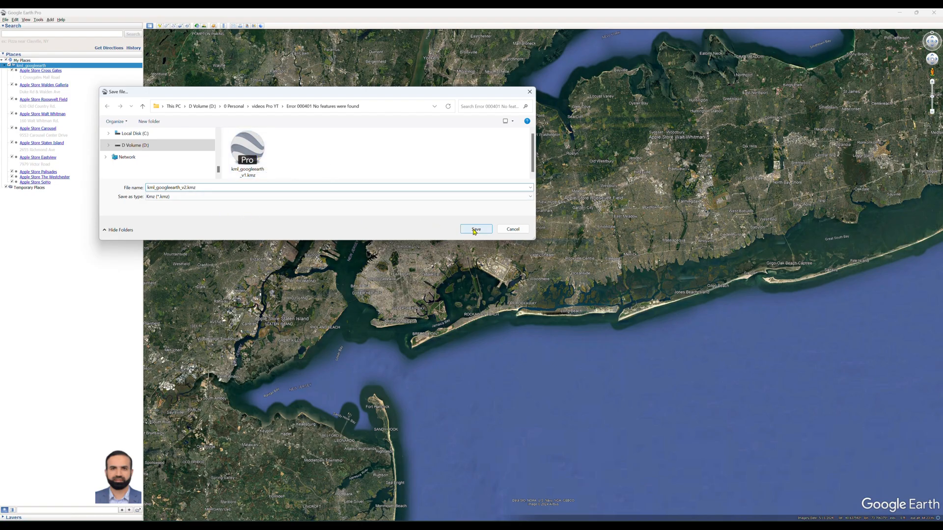
{"action": "left_click", "coordinate": [475, 229]}
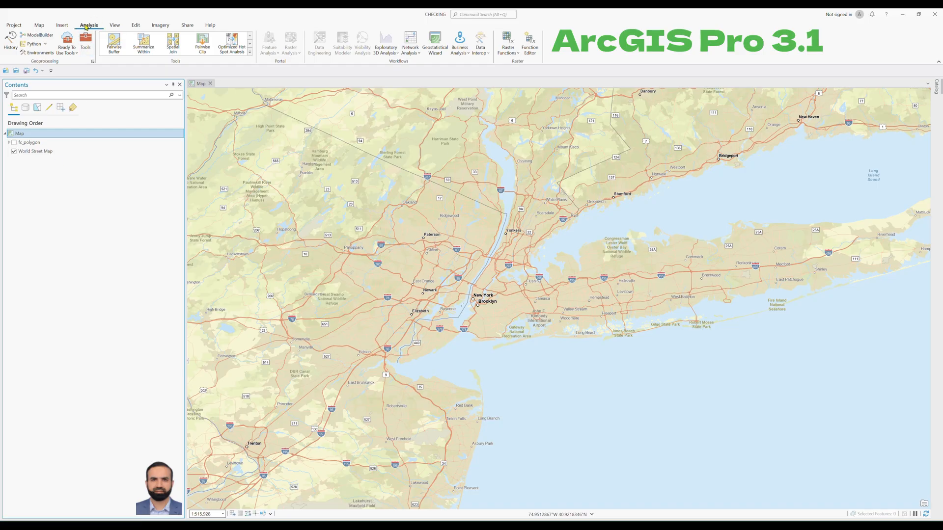
Step: Reopen the KML To Layer tool from the geoprocessing search and browse for its input file
{"action": "left_click", "coordinate": [84, 43]}
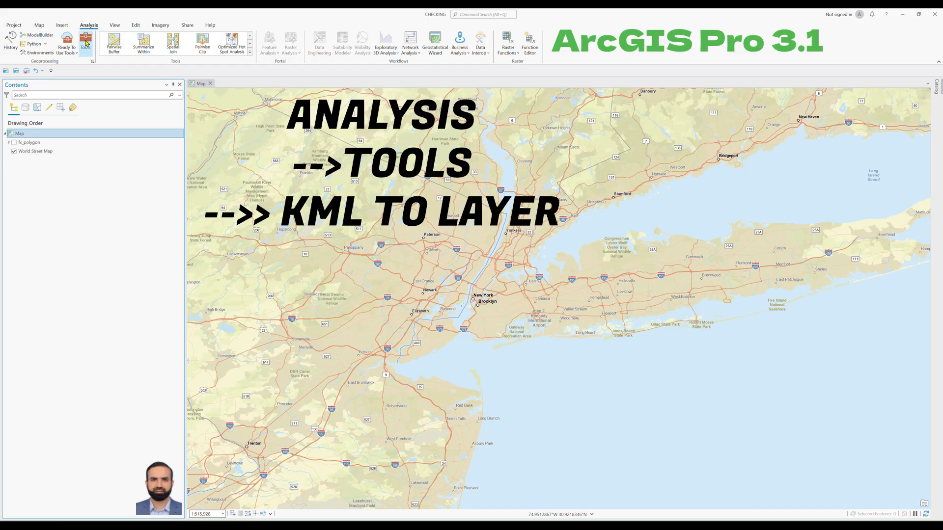
{"action": "left_click", "coordinate": [85, 43]}
{"action": "type", "text": "KML to LAYER"}
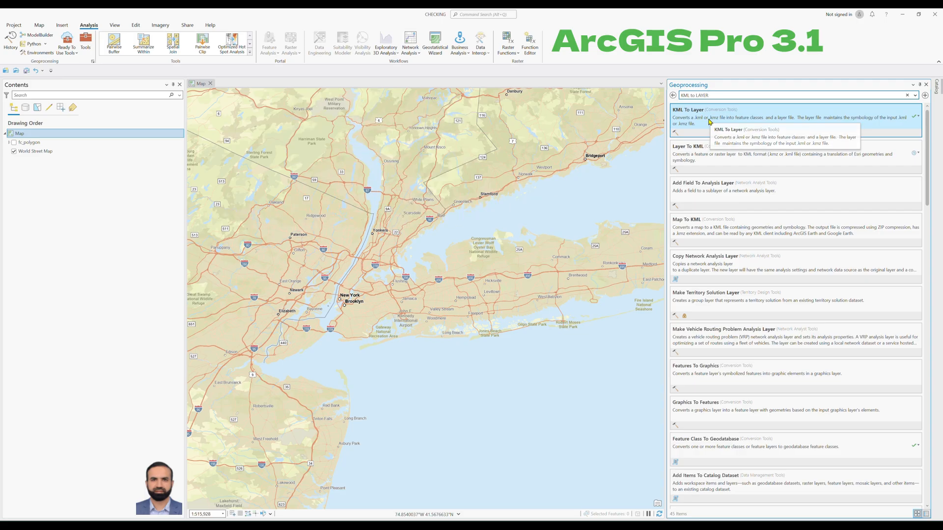
{"action": "left_click", "coordinate": [689, 109]}
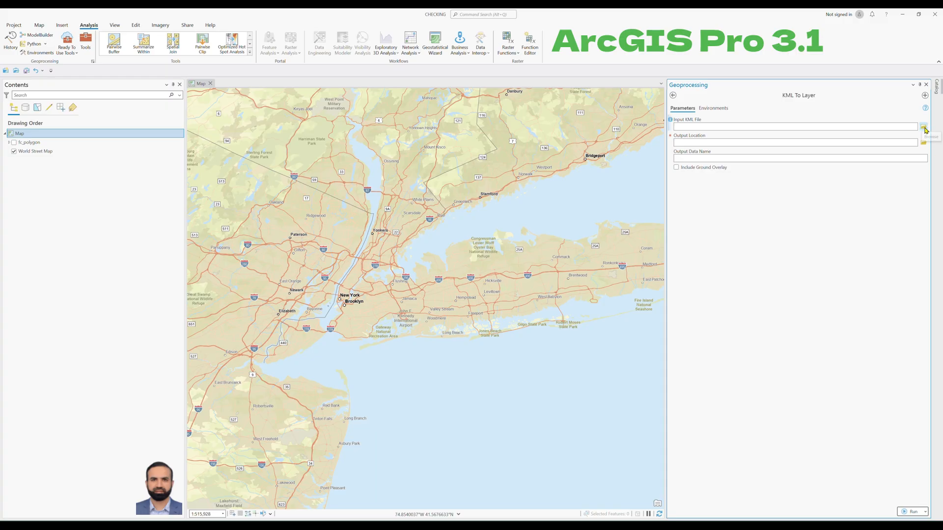
{"action": "mouse_move", "coordinate": [925, 127]}
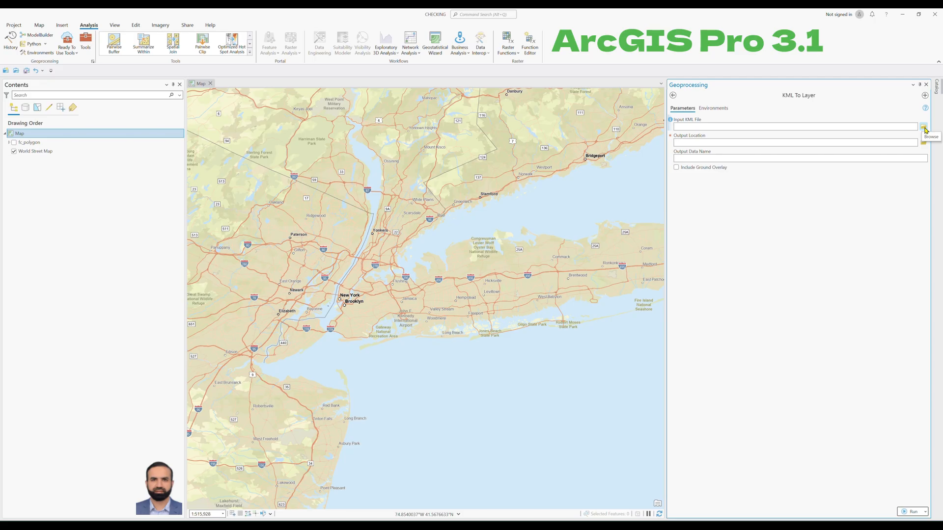
{"action": "left_click", "coordinate": [924, 127]}
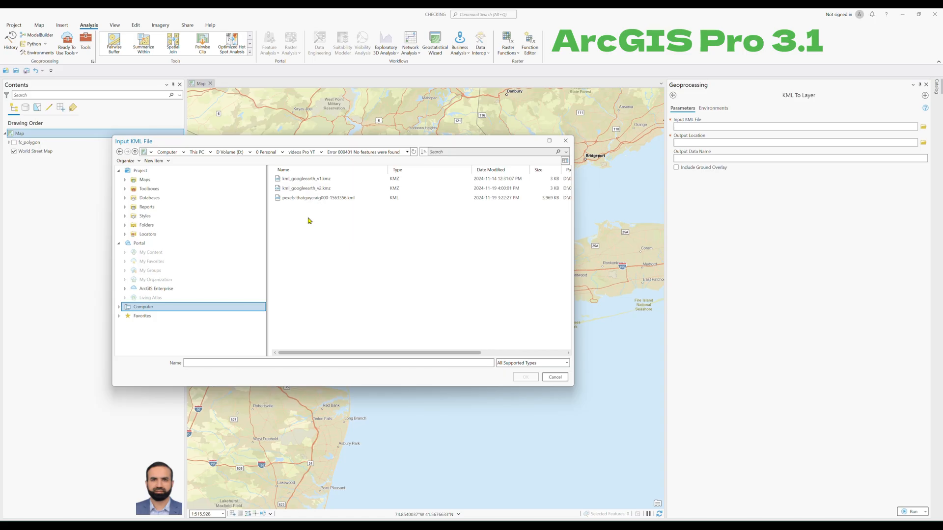
{"action": "mouse_move", "coordinate": [306, 234]}
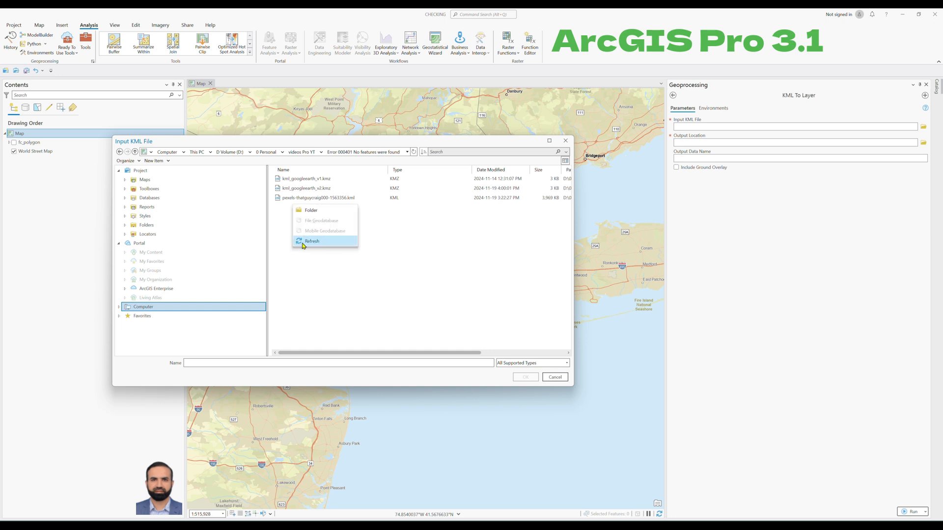
Step: Refresh the file list and set kml_googleearth_v2.kmz as the input, output kml_googleearth_v2 in CHECKING
{"action": "left_click", "coordinate": [312, 240]}
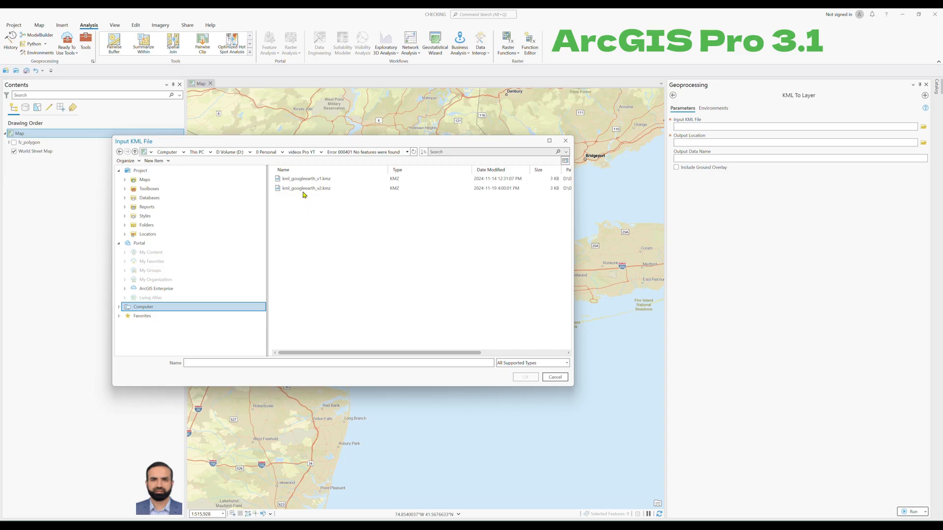
{"action": "left_click", "coordinate": [306, 188]}
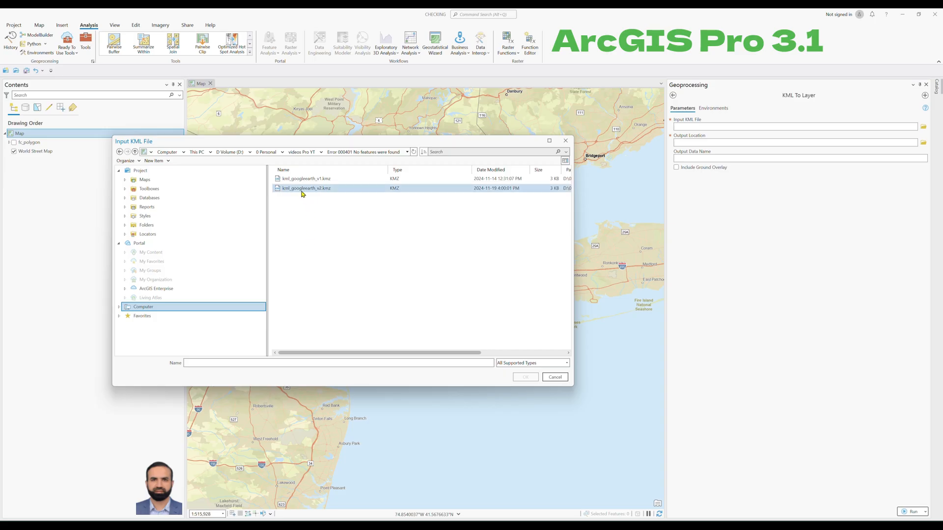
{"action": "left_click", "coordinate": [306, 188]}
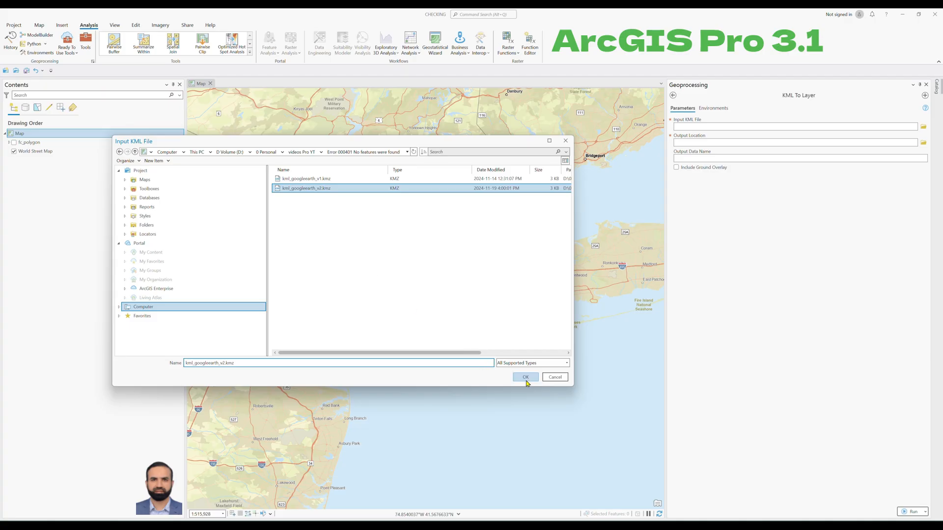
{"action": "left_click", "coordinate": [525, 377]}
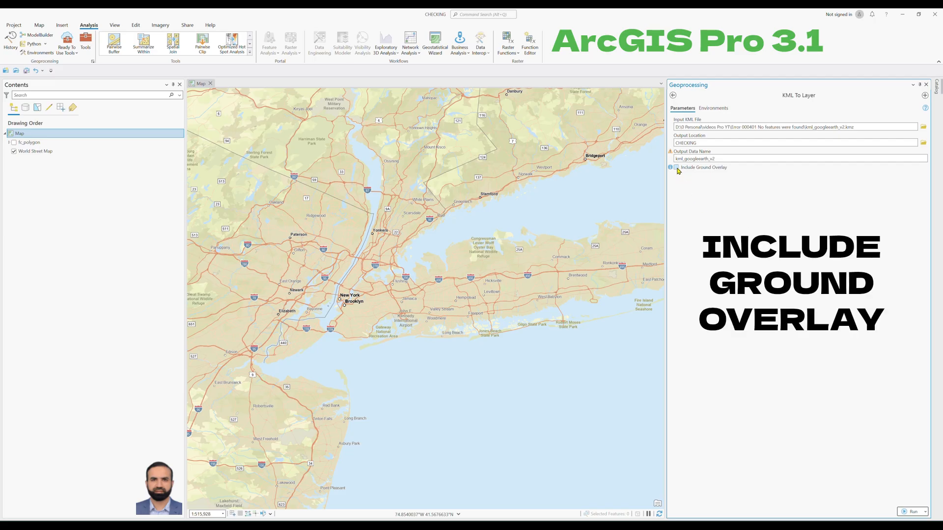
Step: Switch on Include Ground Overlay for the v2 conversion
{"action": "left_click", "coordinate": [676, 167]}
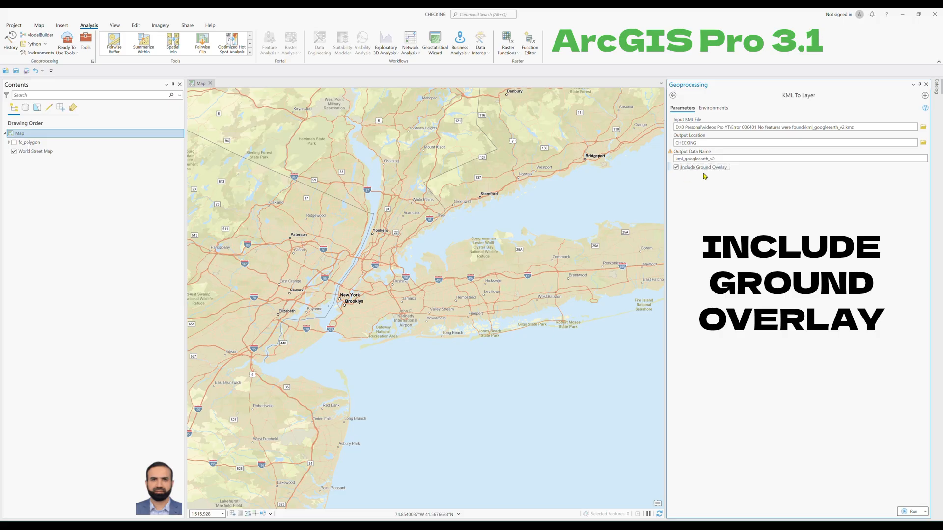
{"action": "mouse_move", "coordinate": [853, 390]}
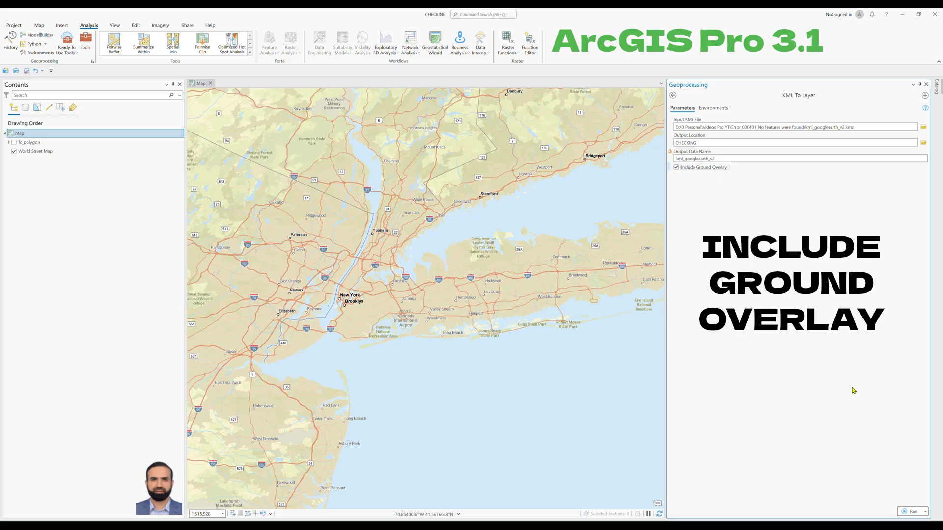
{"action": "mouse_move", "coordinate": [905, 499]}
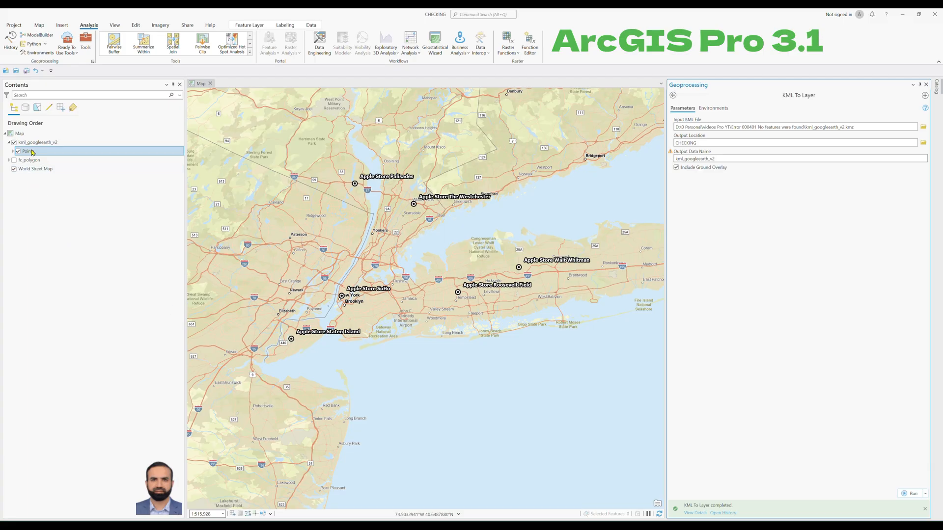
Step: Bring up the context options for the new kml_googleearth_v2 Points layer in Contents
{"action": "right_click", "coordinate": [27, 150]}
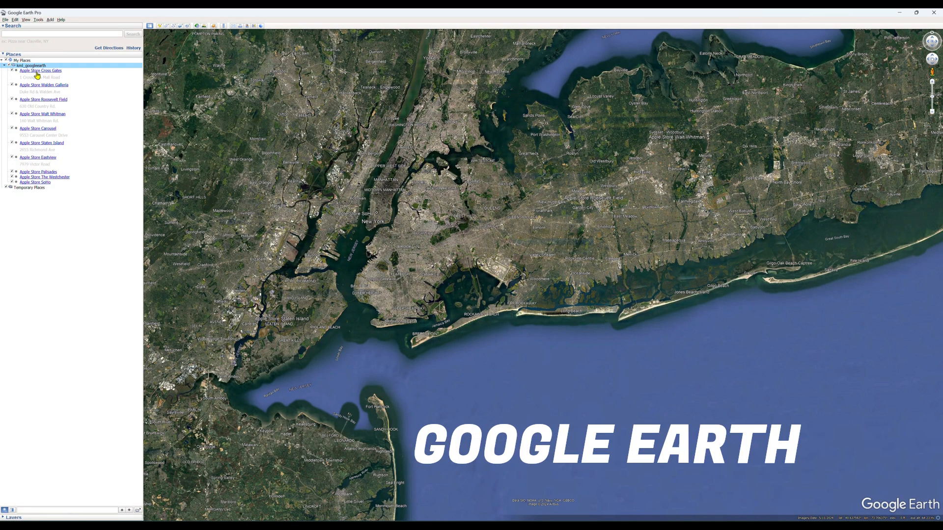
Step: Show the info balloon for the Apple Store Cross Gates placemark under kml_googleearth
{"action": "left_click", "coordinate": [40, 71]}
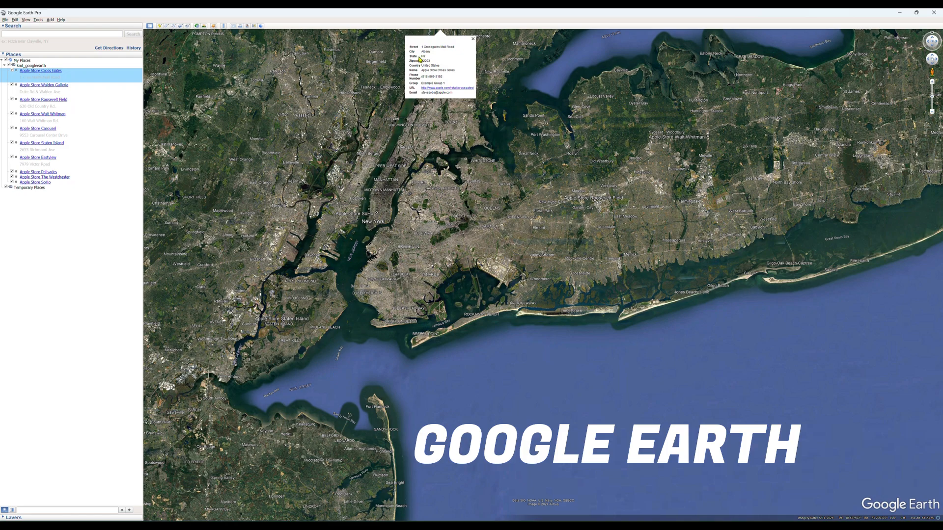